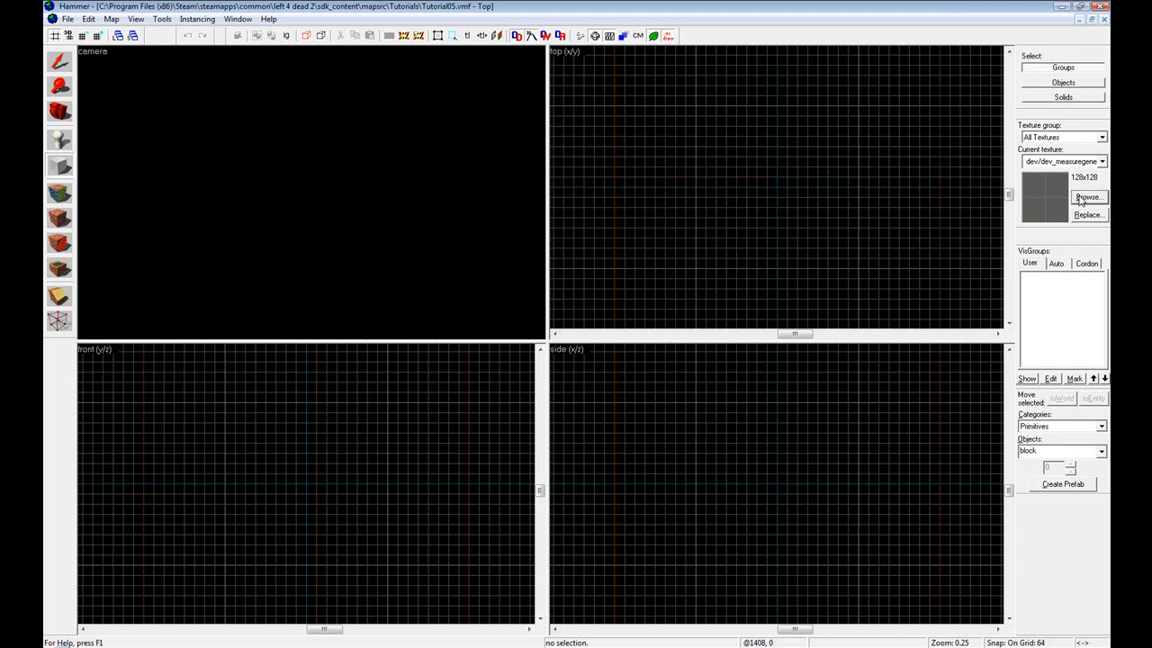
Step: Set the current texture to dev_measuregeneric01b from the texture browser
{"action": "left_click", "coordinate": [1110, 161]}
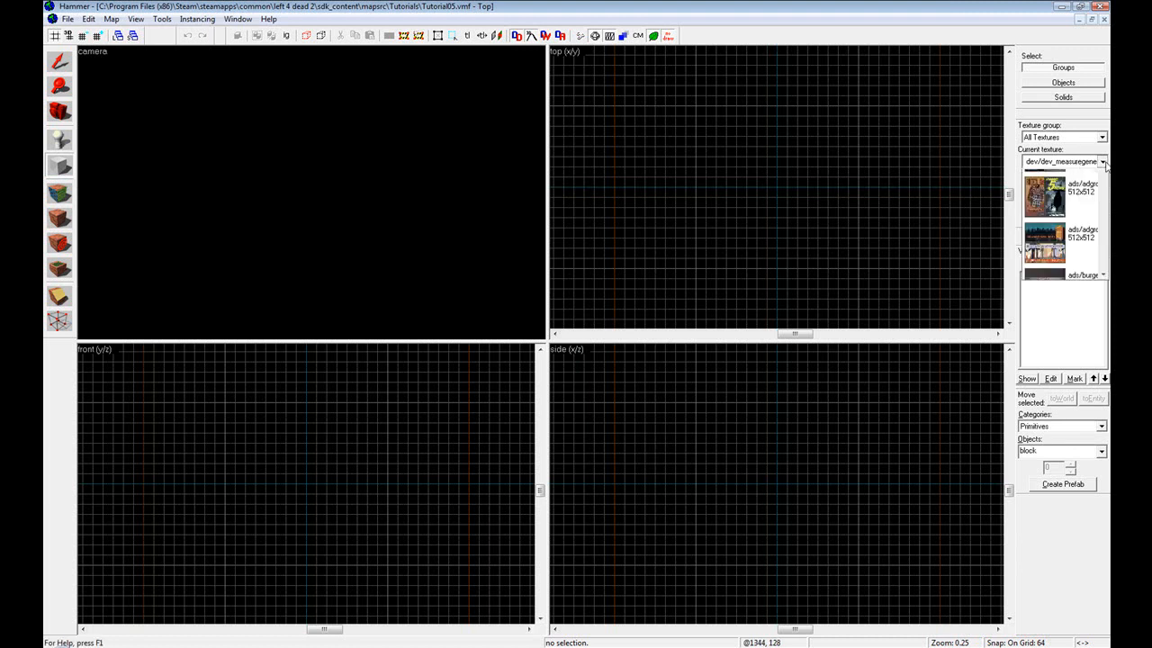
{"action": "left_click", "coordinate": [1089, 196]}
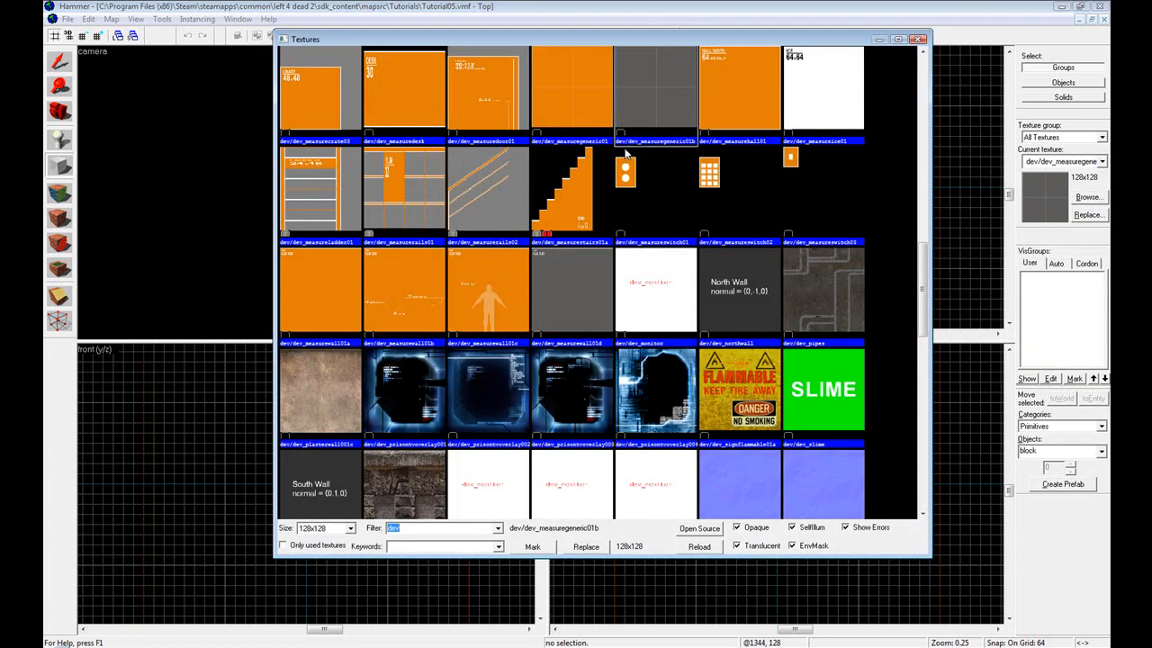
{"action": "left_click", "coordinate": [924, 36]}
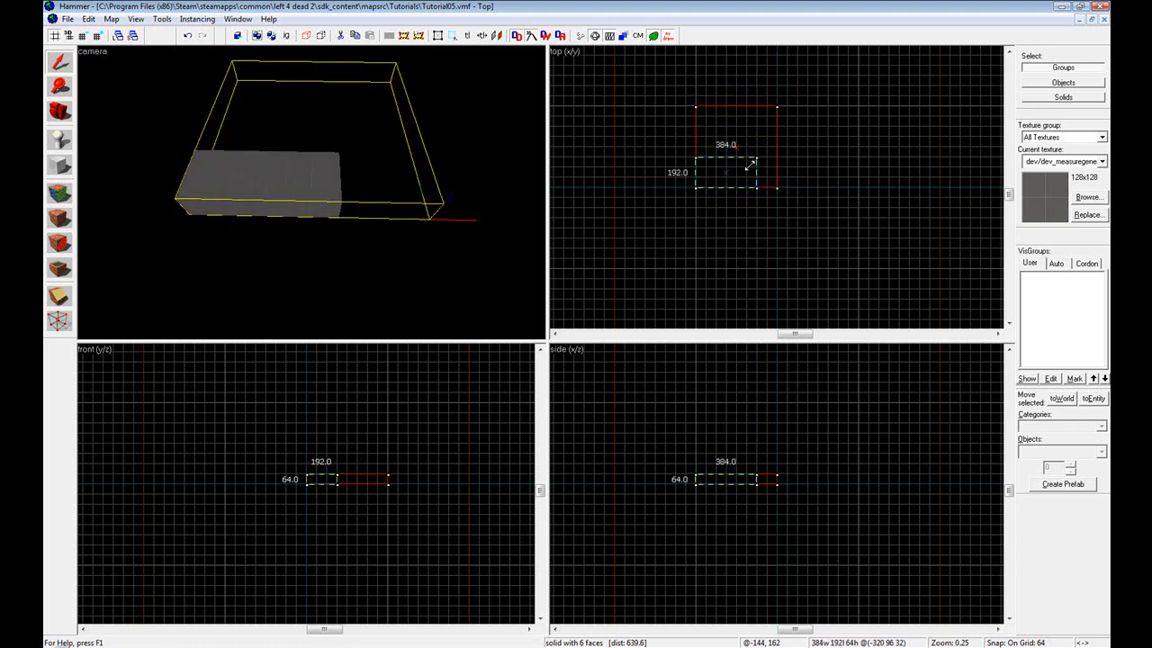
Step: Stretch the block brush to a 512 by 512 footprint, 64 units tall
{"action": "left_click_drag", "start_coordinate": [752, 164], "coordinate": [780, 101]}
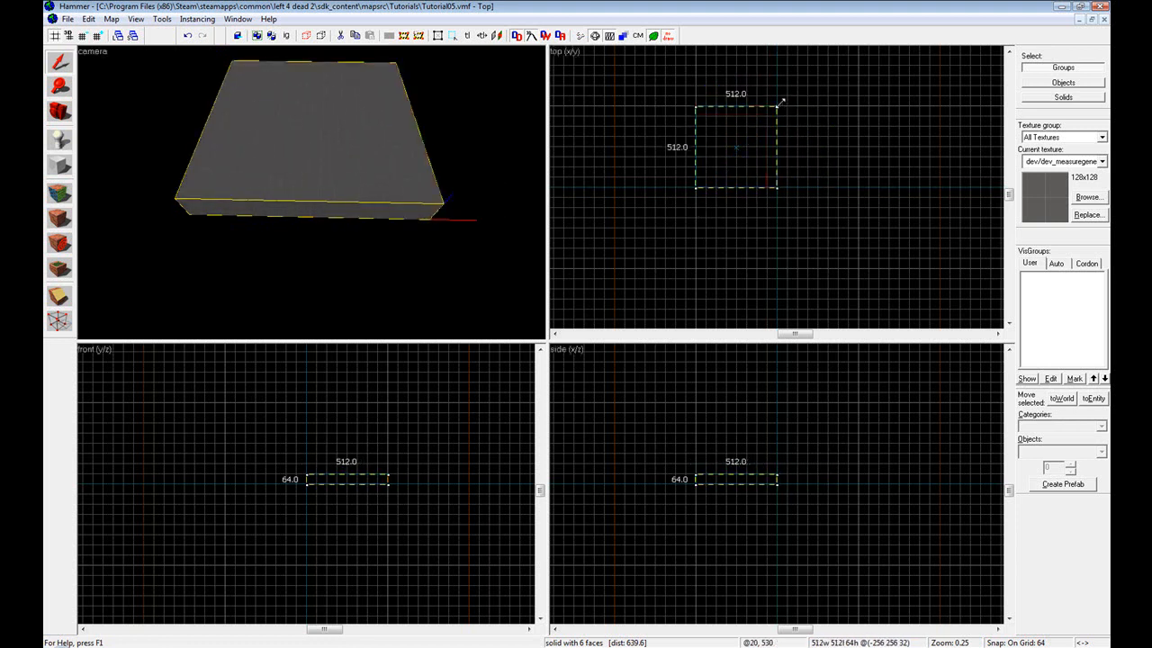
Step: Rotate the 512 by 512 slab around its centre using the corner rotation handles
{"action": "left_click", "coordinate": [735, 147]}
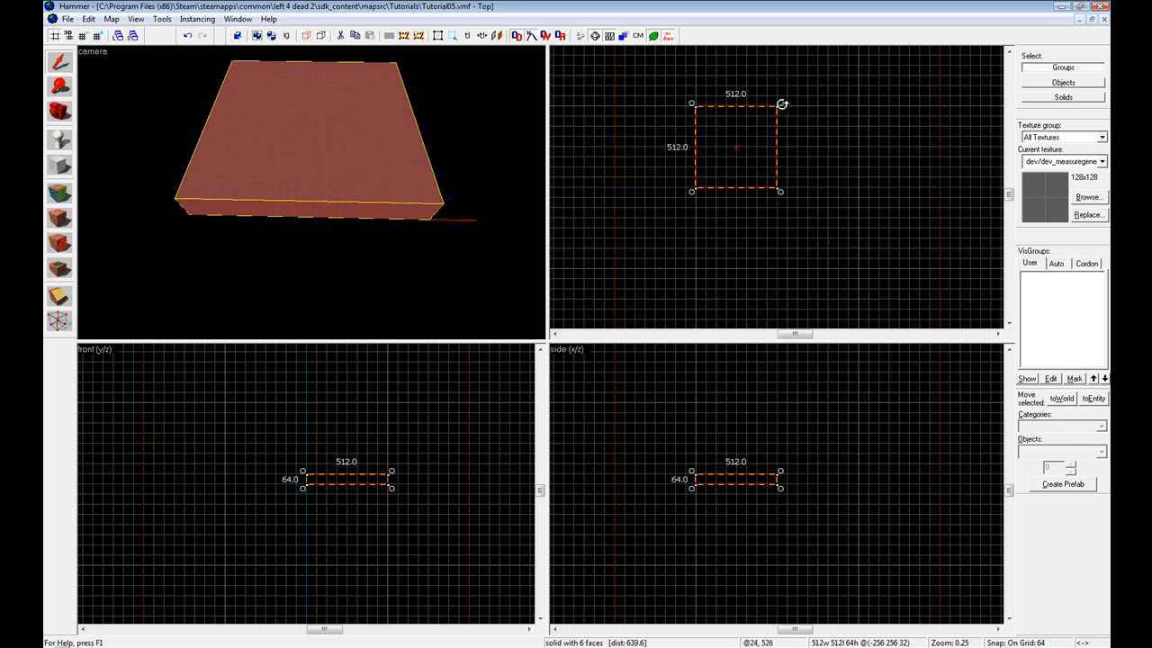
{"action": "left_click_drag", "start_coordinate": [782, 104], "coordinate": [797, 180]}
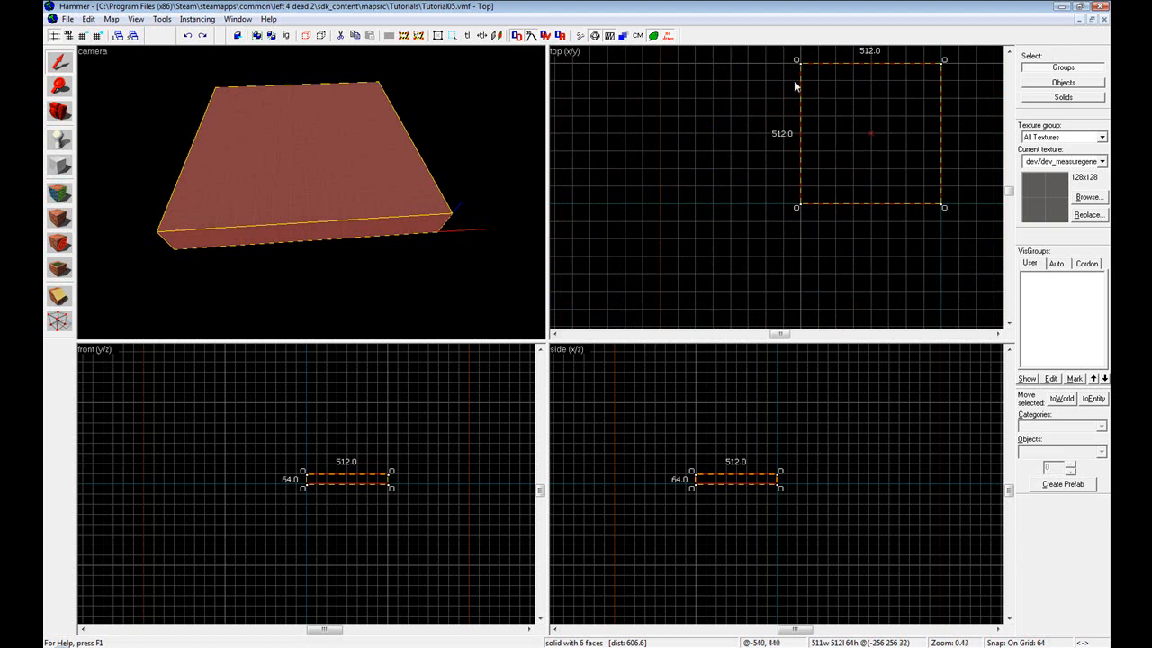
{"action": "mouse_move", "coordinate": [768, 144]}
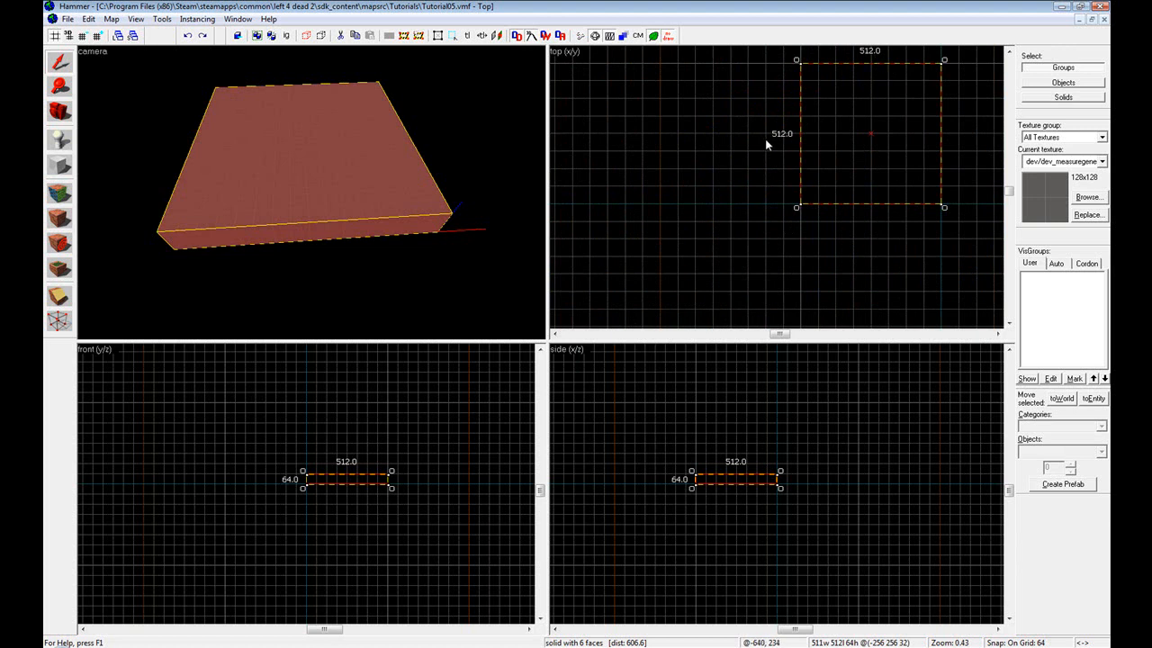
{"action": "mouse_move", "coordinate": [704, 155]}
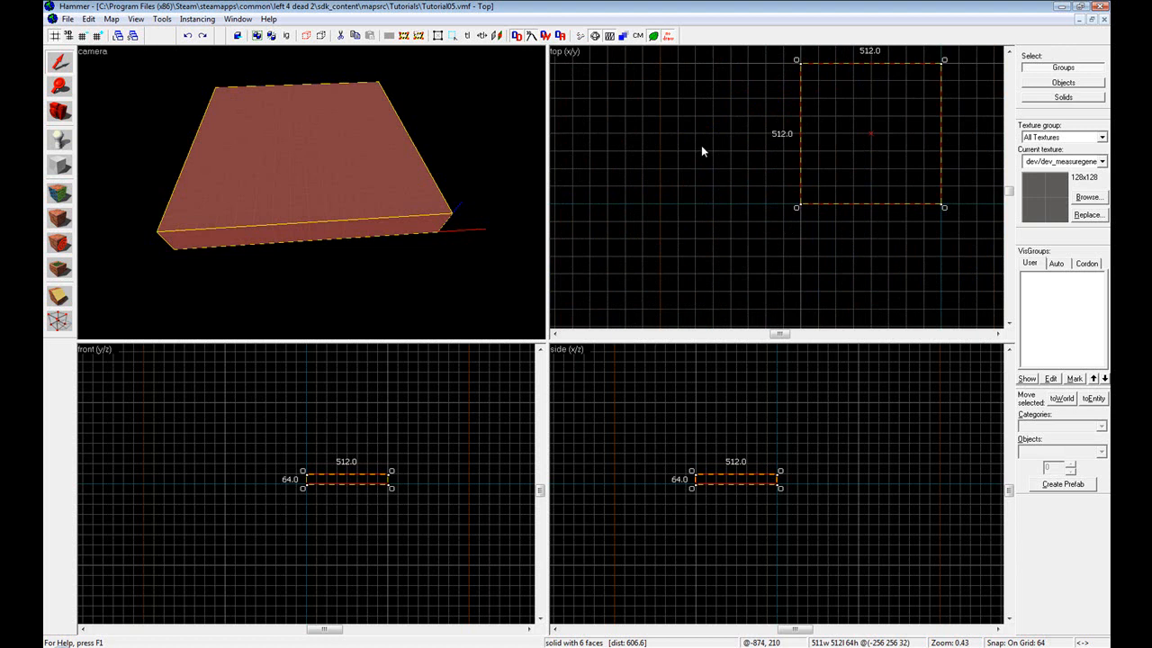
{"action": "mouse_move", "coordinate": [640, 159]}
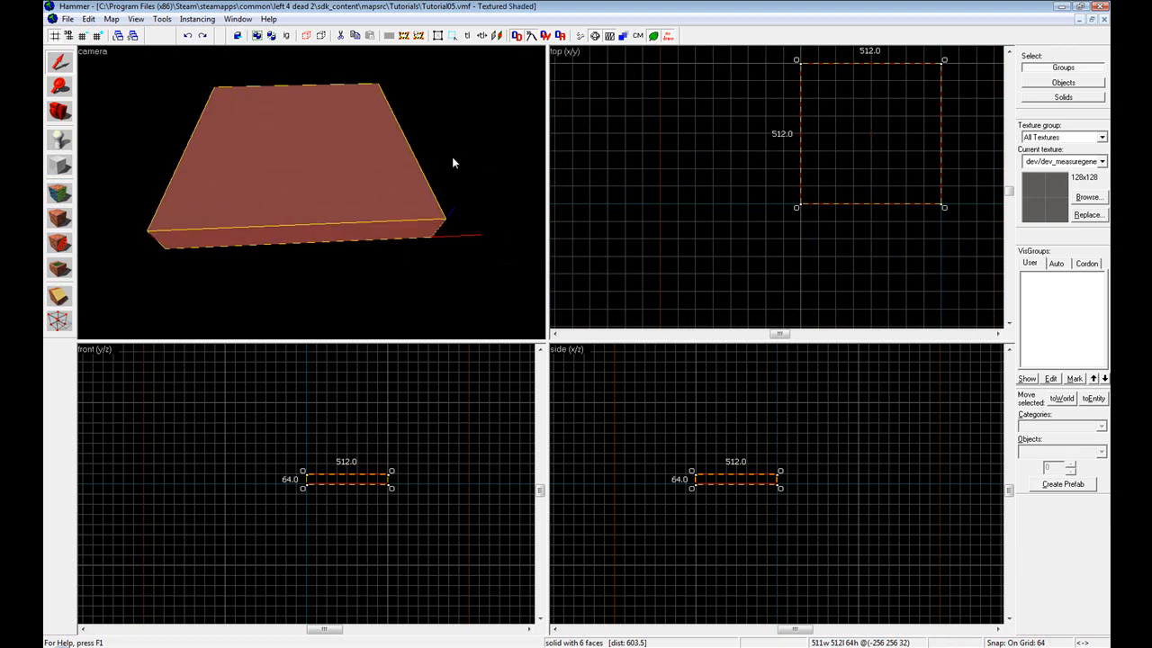
{"action": "left_click", "coordinate": [58, 322]}
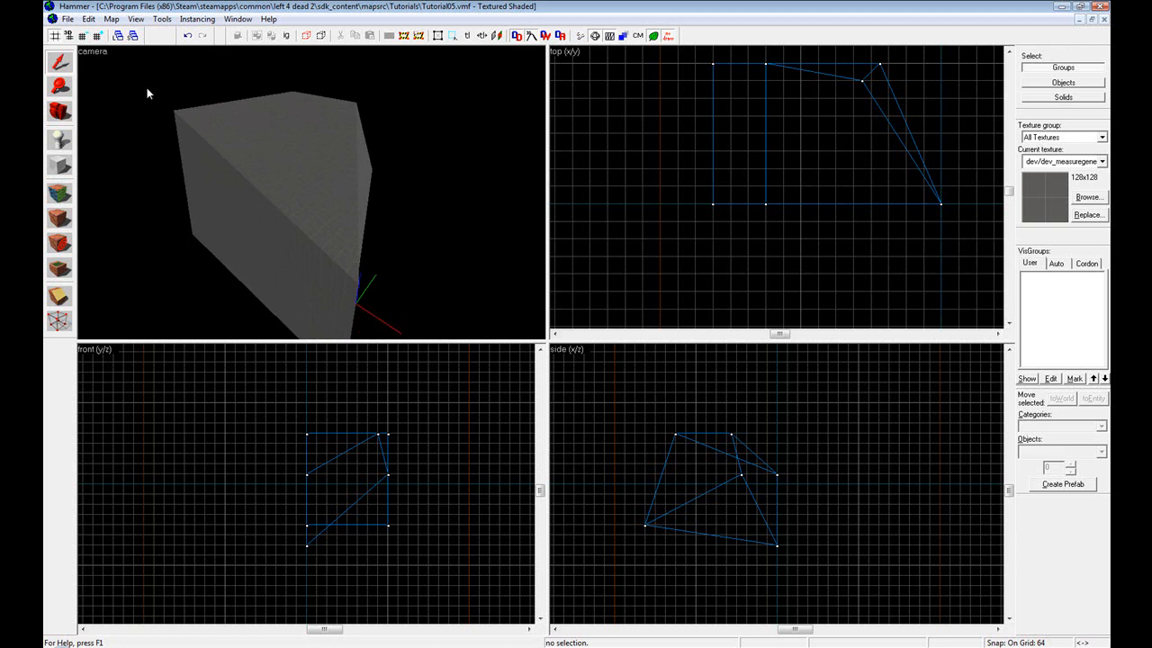
{"action": "mouse_move", "coordinate": [151, 94]}
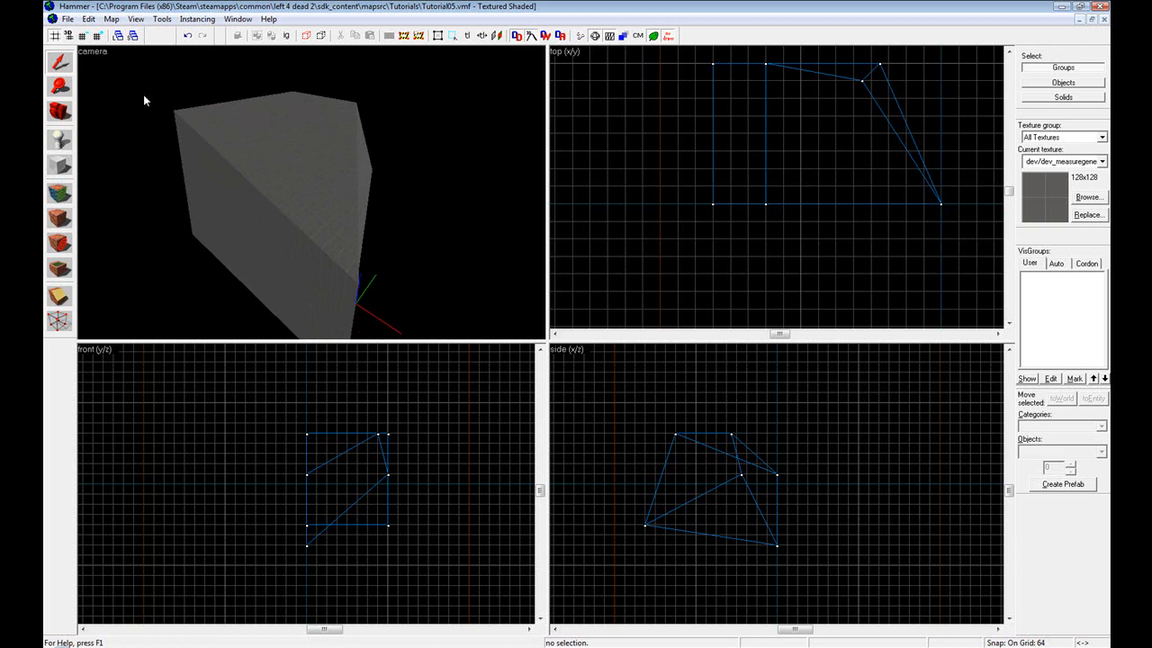